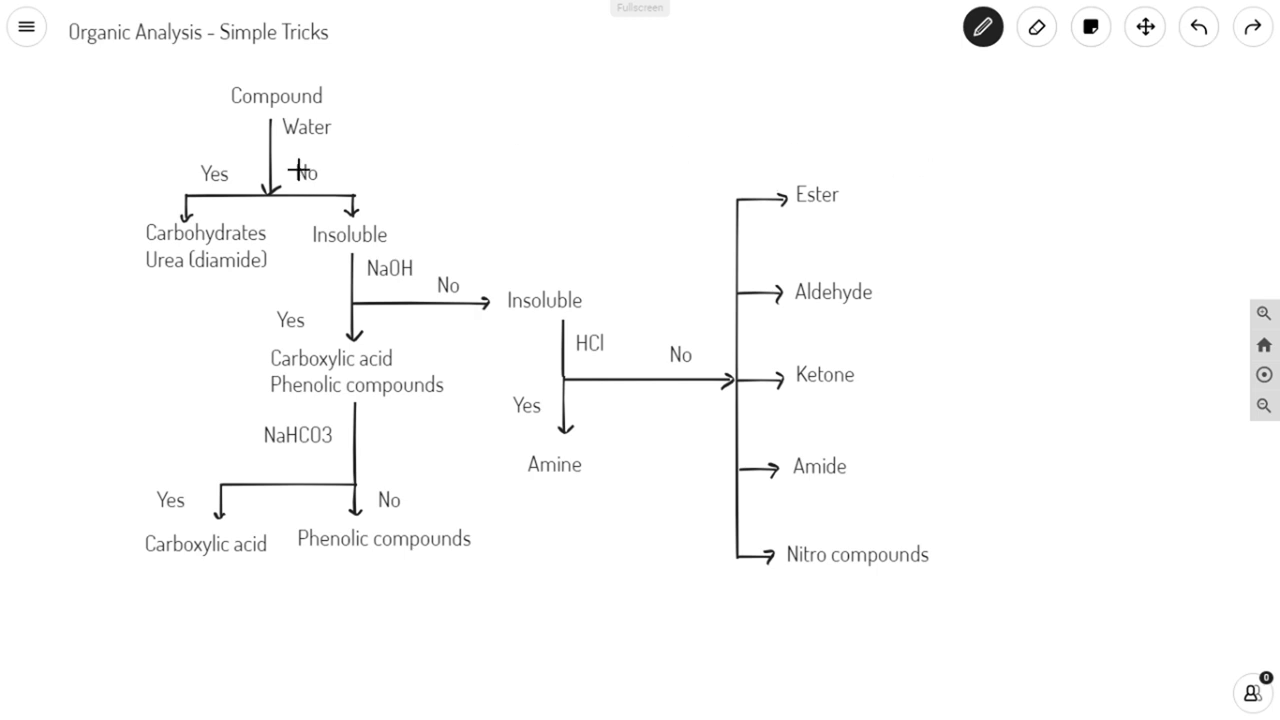
mouse_move(124, 232)
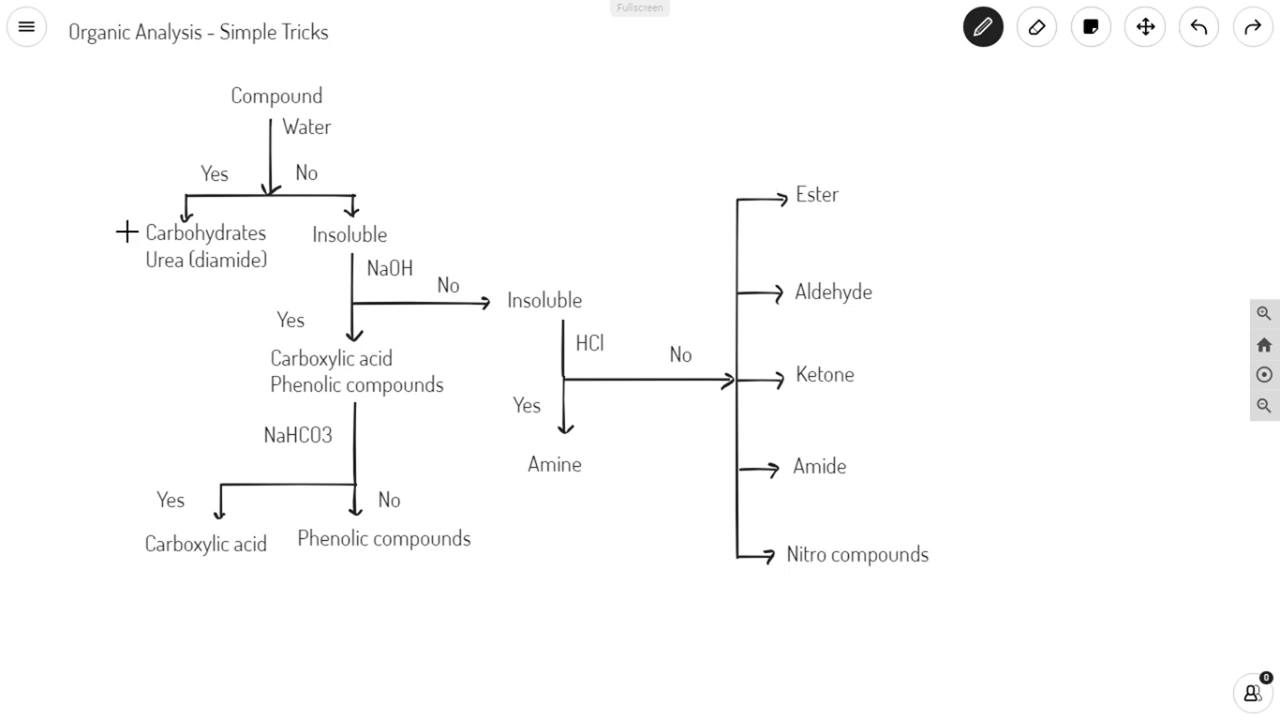
Draw pen checkmarks to the left of Carbohydrates and Urea (diamide) on the water-soluble branch.
left_click_drag(120, 240, 150, 224)
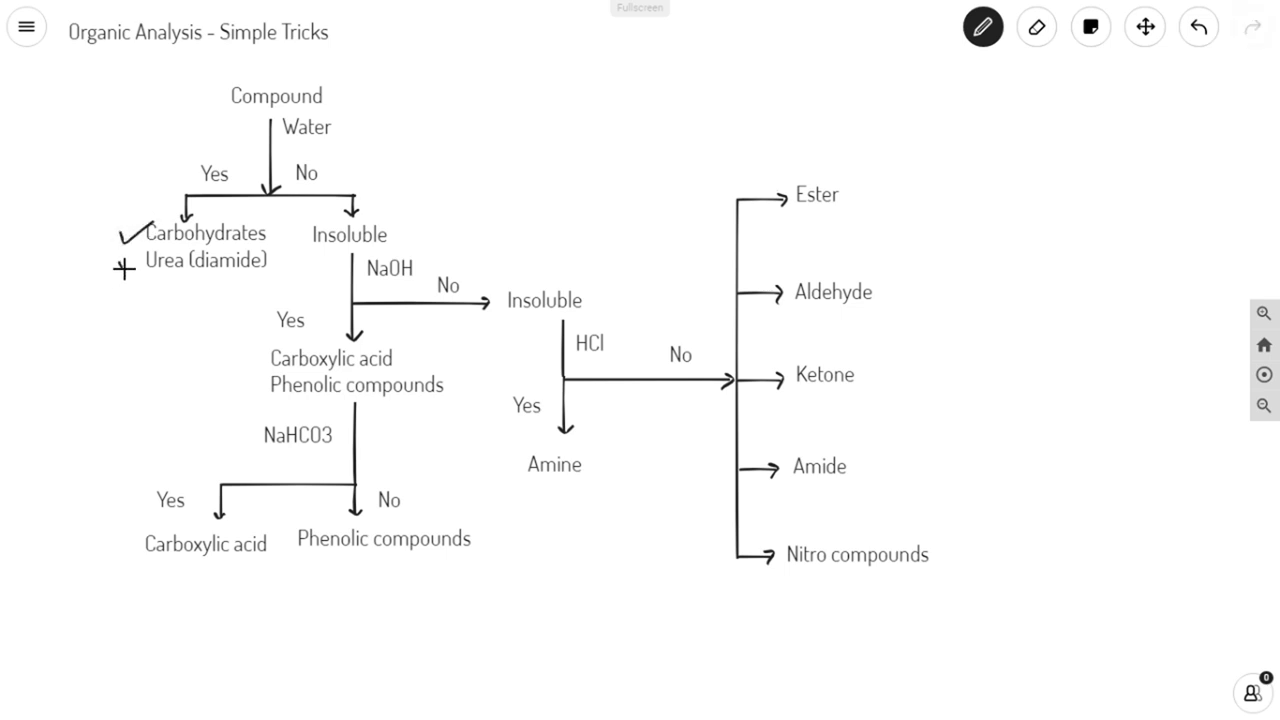
left_click_drag(120, 270, 136, 256)
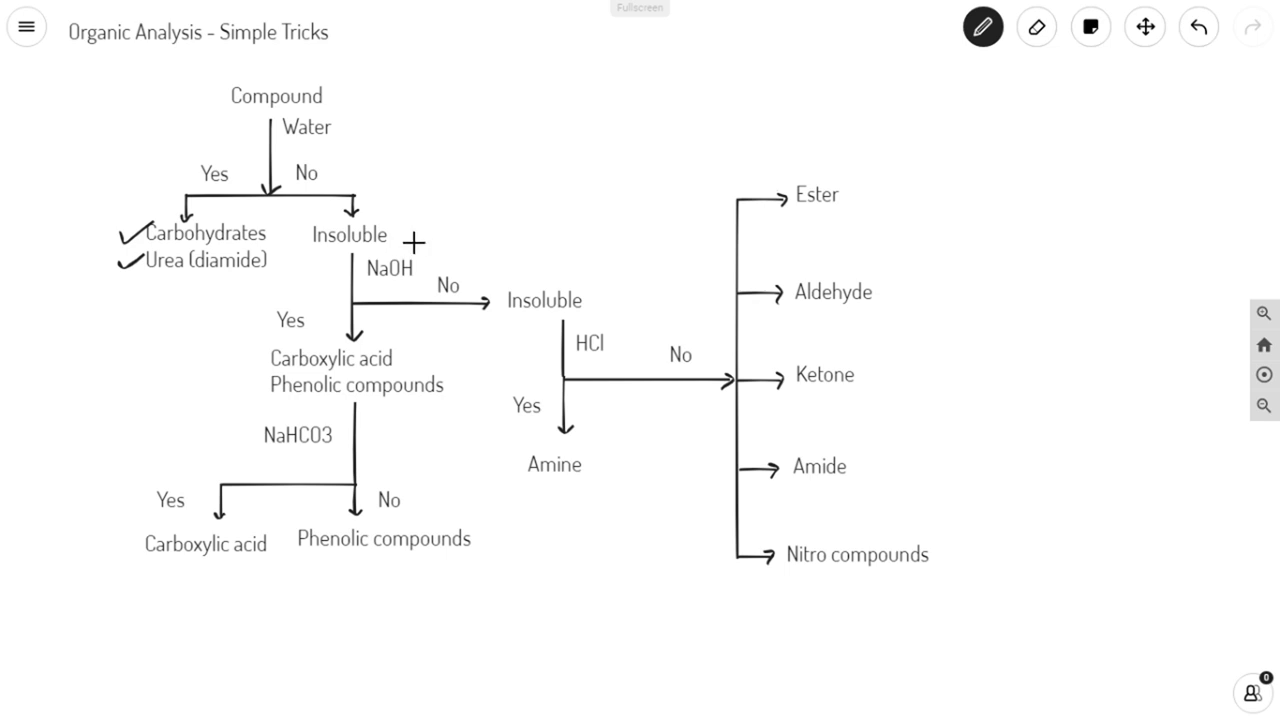
mouse_move(418, 244)
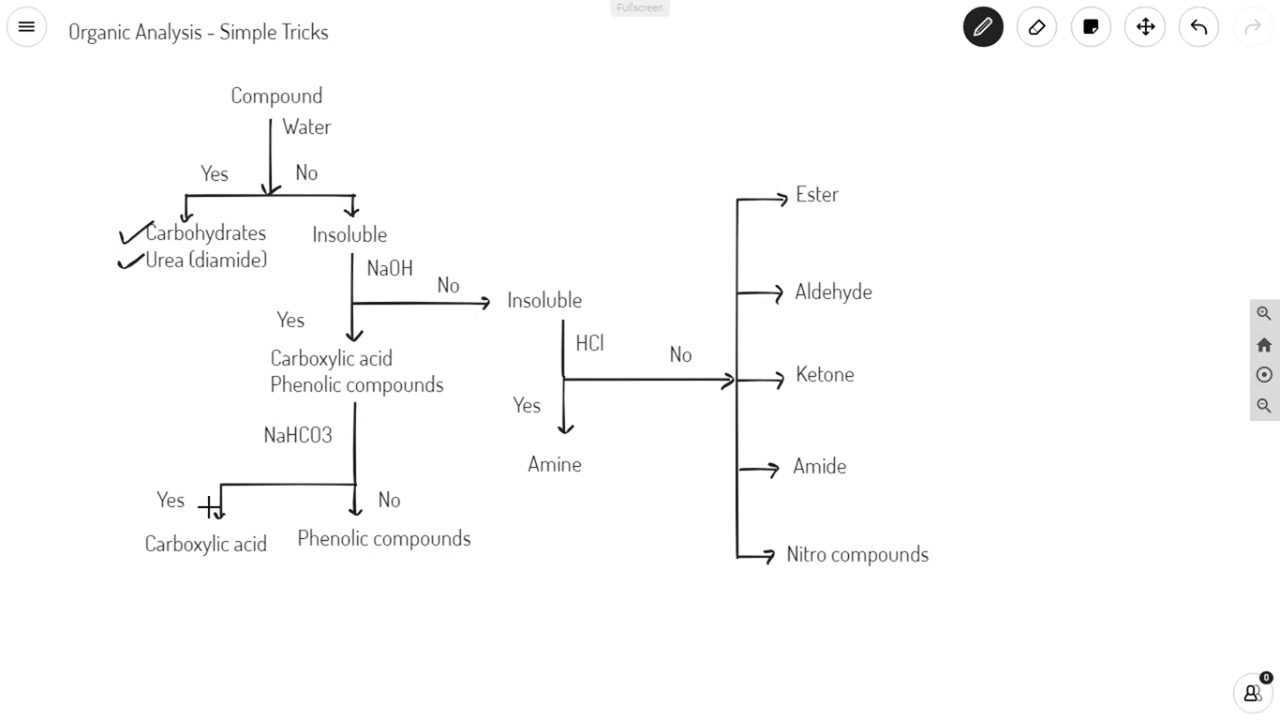
mouse_move(196, 552)
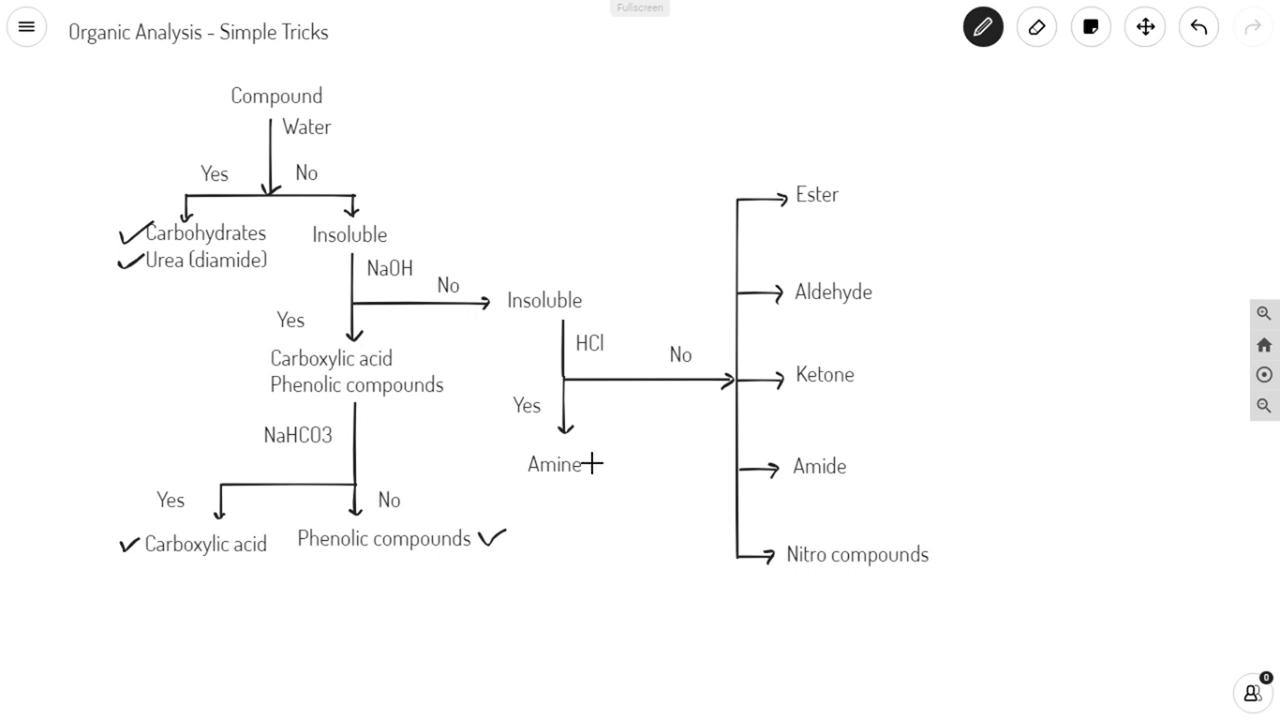
Draw a pen checkmark beside Amine in the flowchart.
left_click_drag(592, 464, 620, 450)
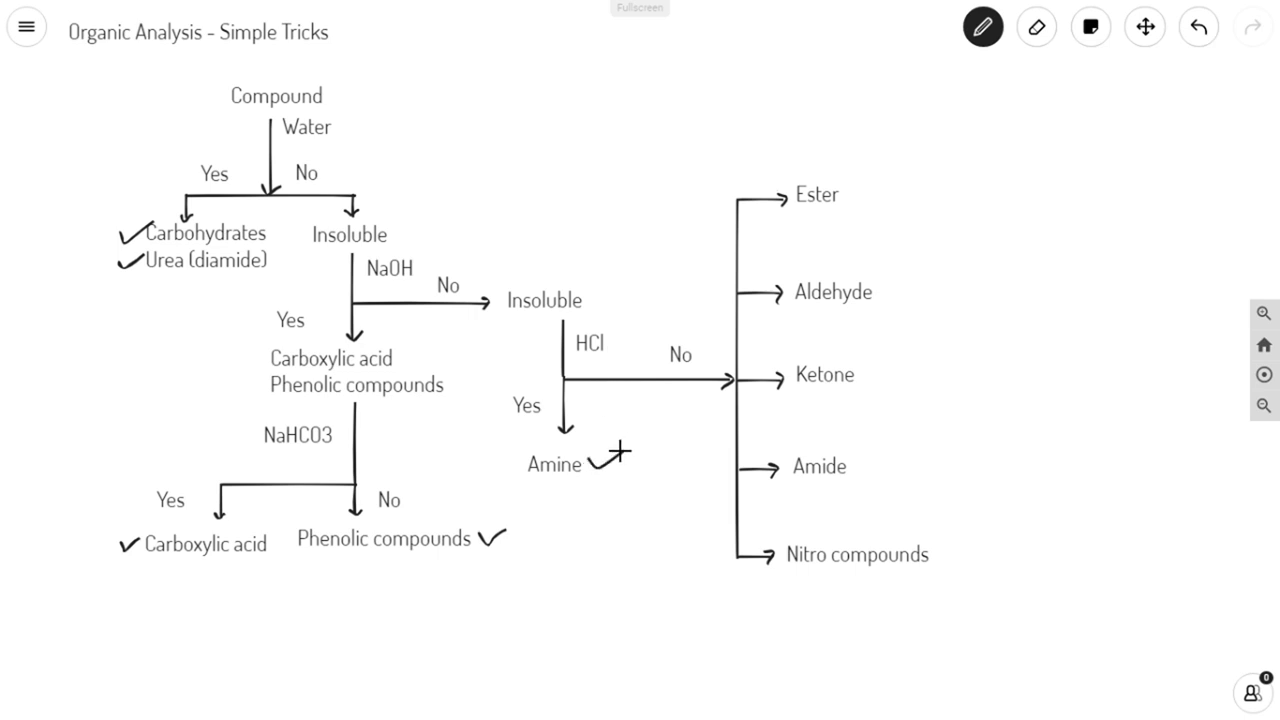